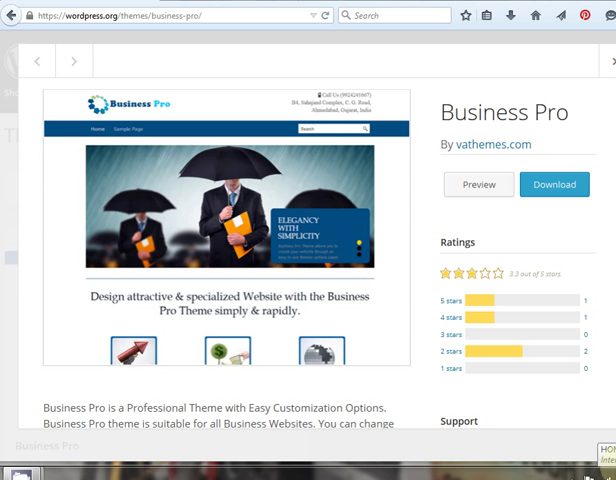
{"action": "mouse_move", "coordinate": [220, 202]}
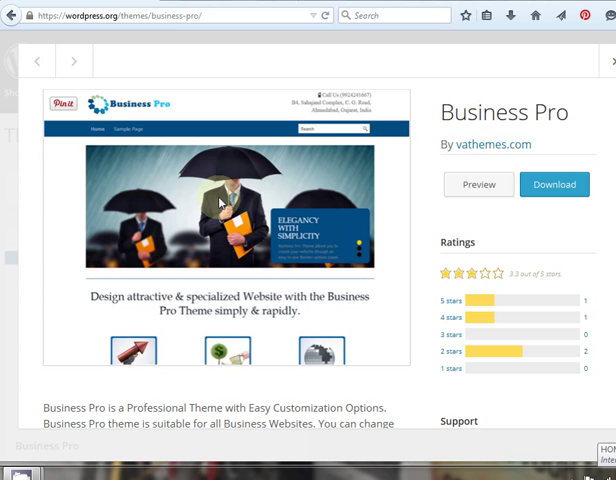
{"action": "mouse_move", "coordinate": [555, 184]}
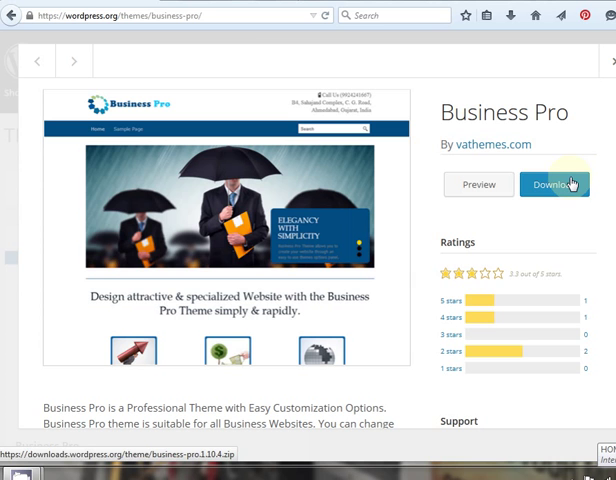
{"action": "mouse_move", "coordinate": [560, 184]}
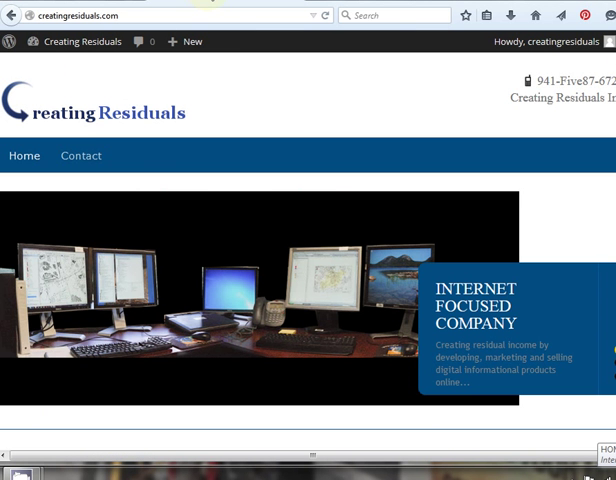
{"action": "mouse_move", "coordinate": [287, 394]}
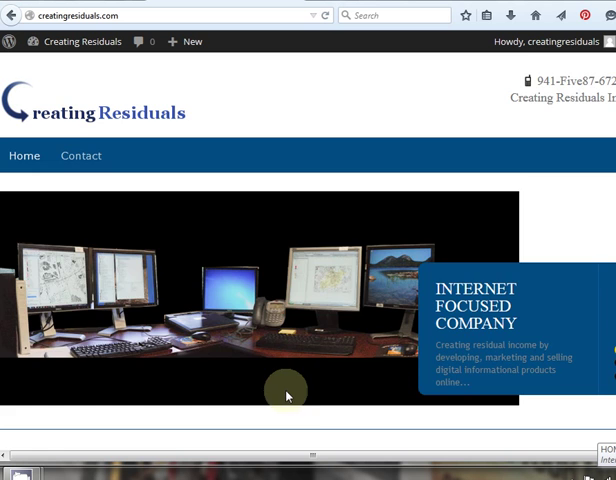
- Open the Desired Results page from Result's Read More, then start editing it
{"action": "scroll", "scroll_direction": "down", "scroll_amount": 3}
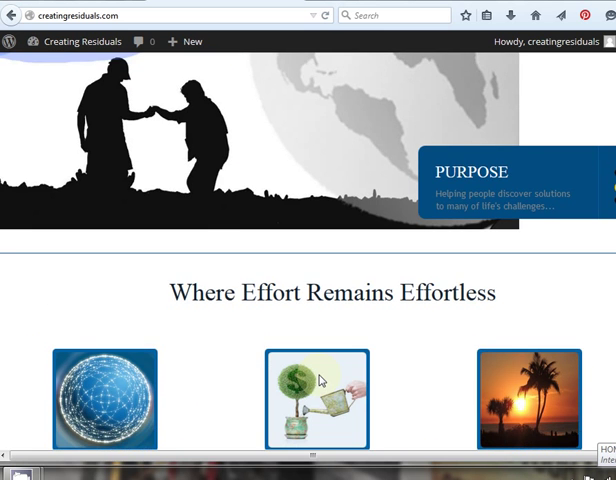
{"action": "scroll", "scroll_direction": "down", "scroll_amount": 3}
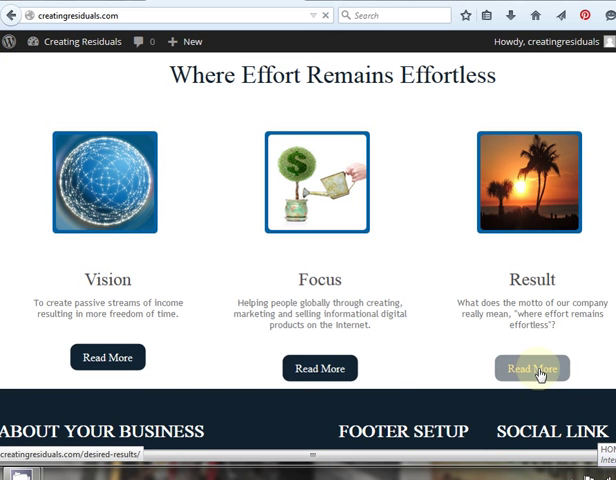
{"action": "left_click", "coordinate": [532, 368]}
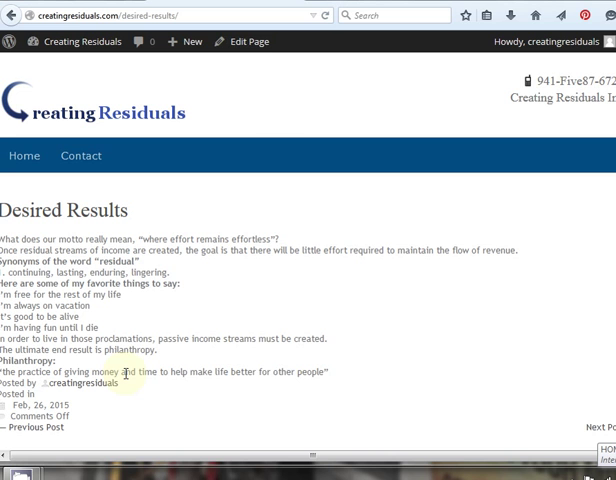
{"action": "mouse_move", "coordinate": [289, 125]}
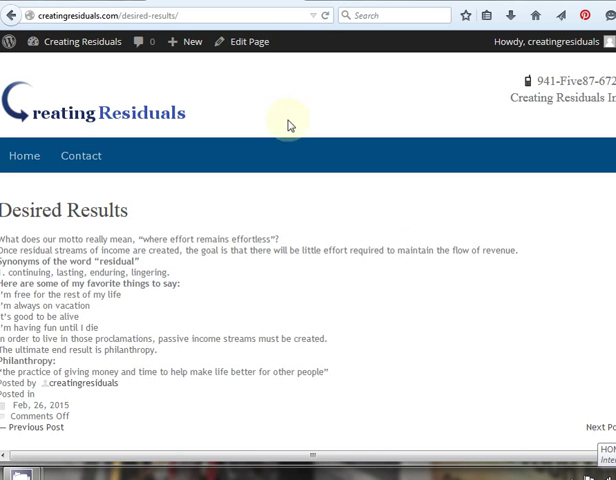
{"action": "mouse_move", "coordinate": [241, 41]}
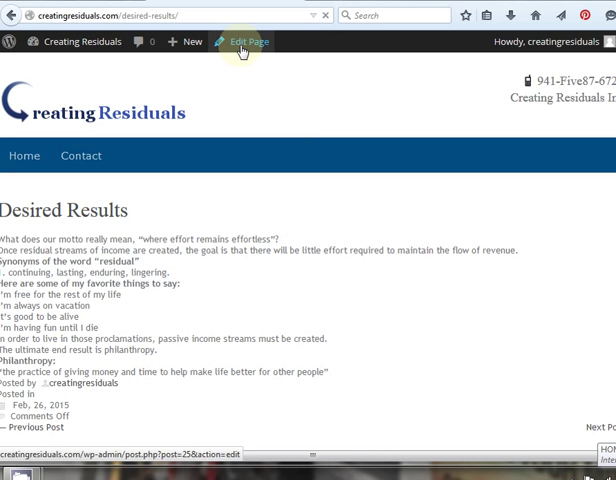
{"action": "left_click", "coordinate": [244, 41]}
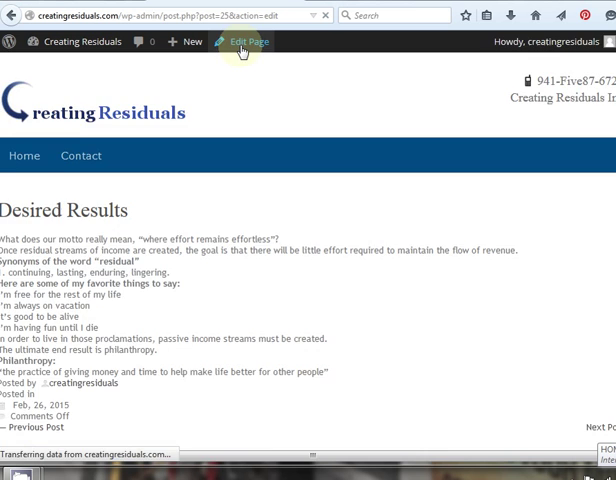
- Load the Desired Results page editor, showing the favourite sayings as bullets
{"action": "left_click", "coordinate": [246, 41]}
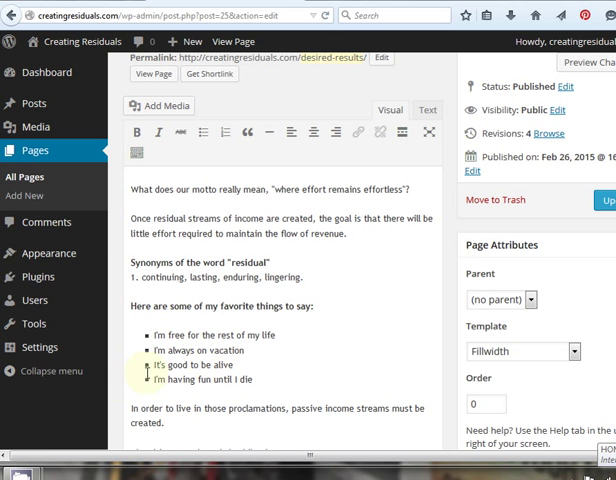
{"action": "mouse_move", "coordinate": [125, 398]}
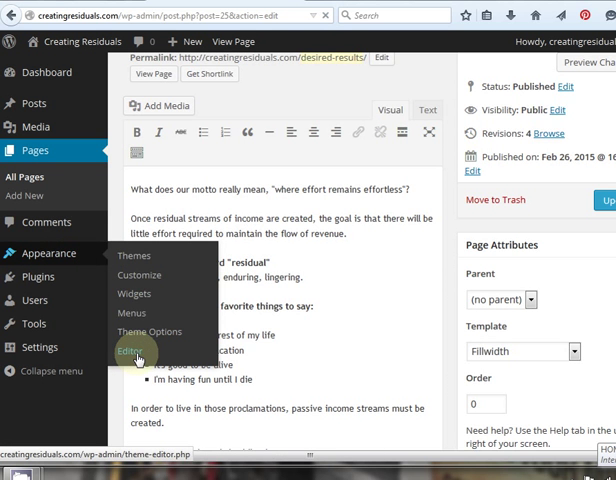
- Open the theme editor and select the Stylesheet (style.css) template
{"action": "left_click", "coordinate": [130, 351]}
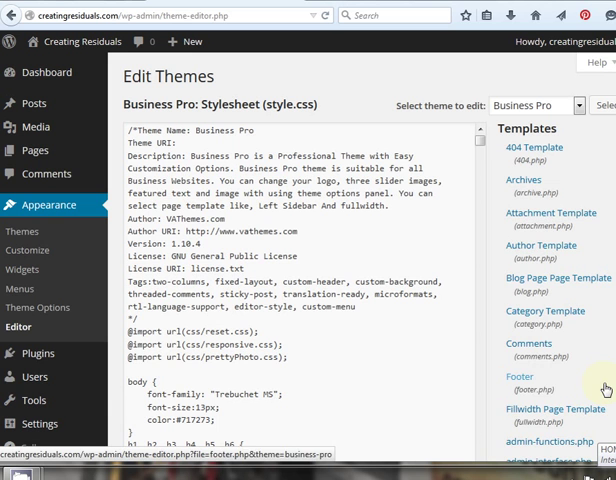
{"action": "scroll", "scroll_direction": "down", "scroll_amount": 3}
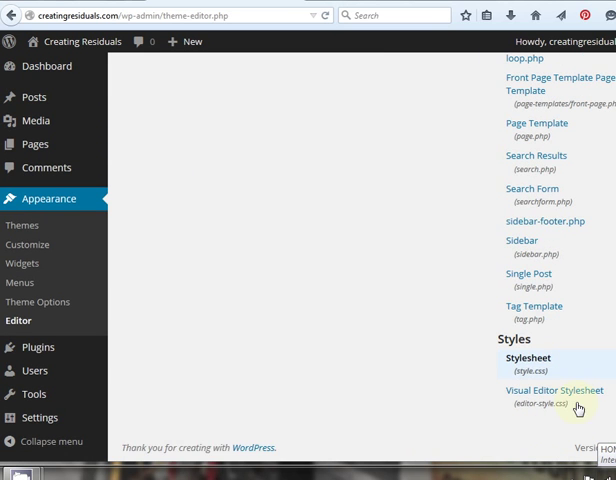
{"action": "mouse_move", "coordinate": [527, 358]}
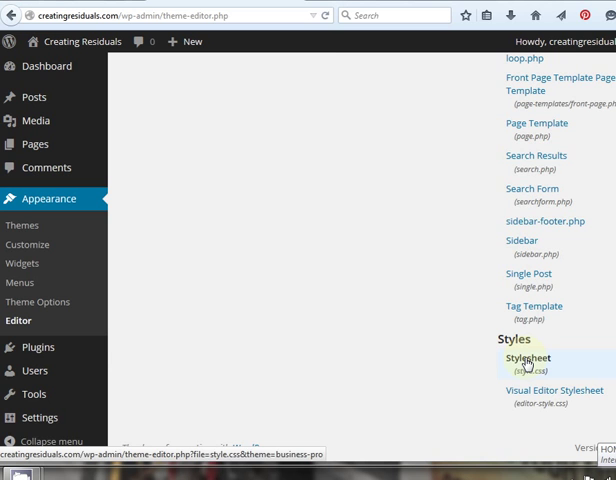
{"action": "left_click", "coordinate": [528, 359]}
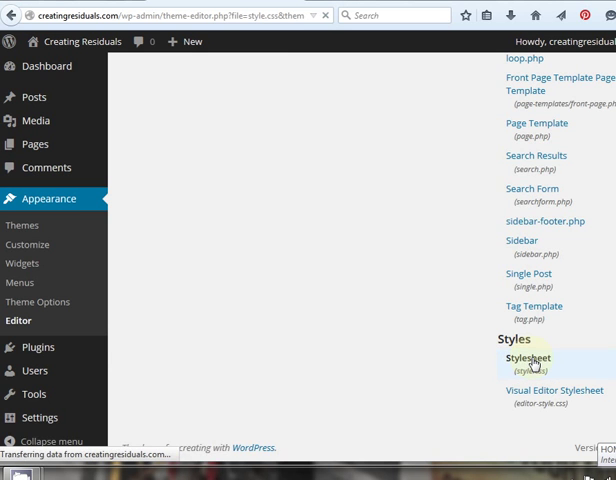
{"action": "left_click", "coordinate": [528, 358]}
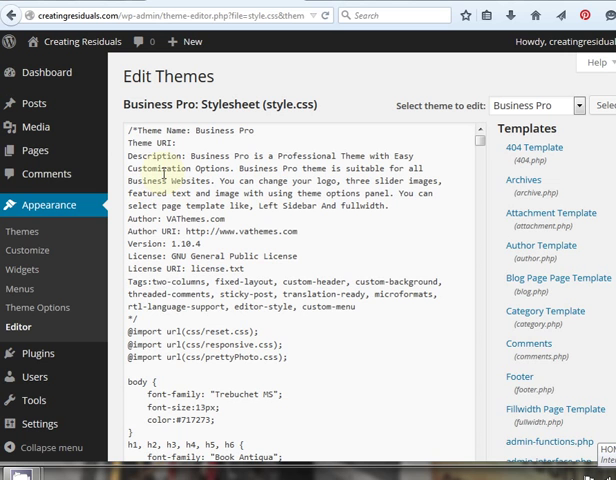
{"action": "left_click", "coordinate": [134, 129]}
{"action": "type", "text": "*/"}
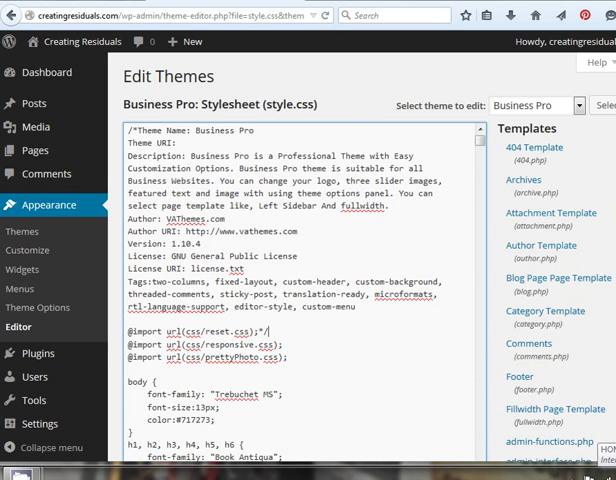
{"action": "scroll", "scroll_direction": "down", "scroll_amount": 3}
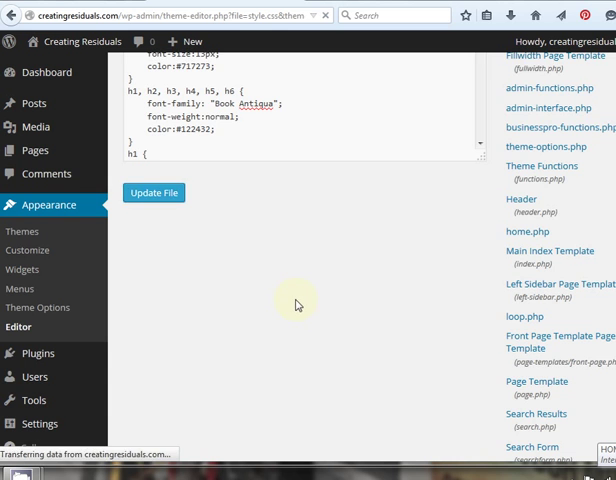
{"action": "left_click", "coordinate": [154, 192]}
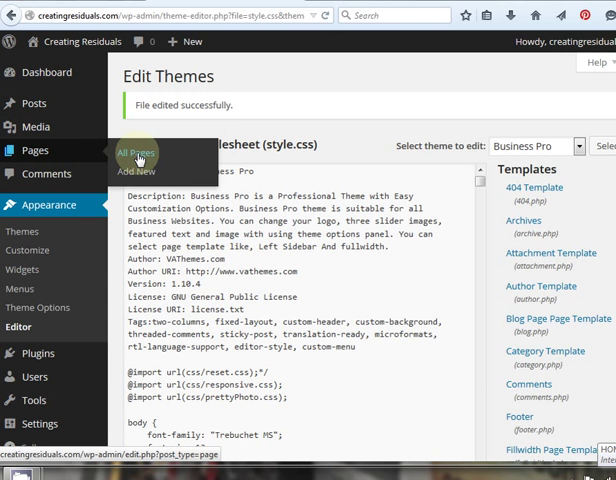
- Go from All Pages to the live Creating Residuals site
{"action": "left_click", "coordinate": [127, 152]}
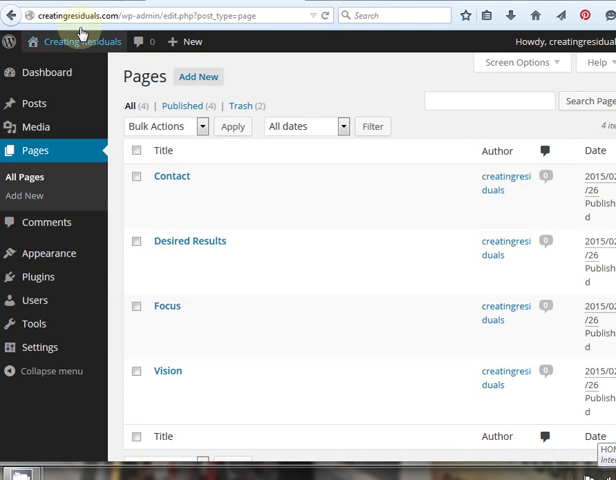
{"action": "left_click", "coordinate": [81, 41]}
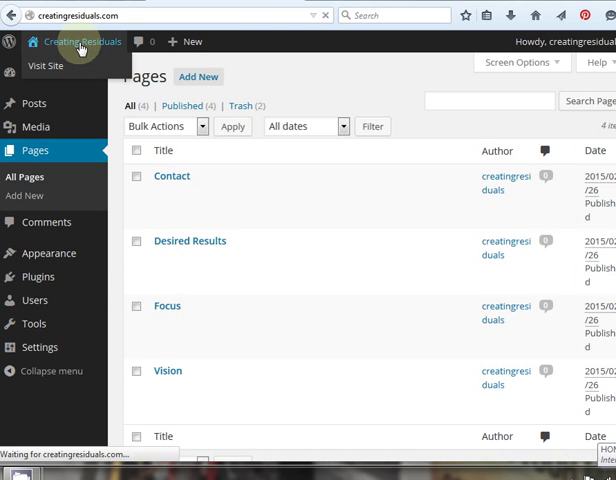
{"action": "left_click", "coordinate": [45, 66]}
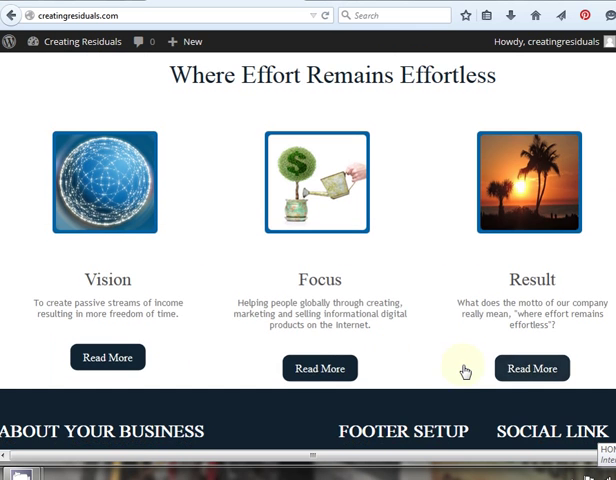
- Open and refresh the Desired Results page to check the bulleted sayings
{"action": "left_click", "coordinate": [533, 368]}
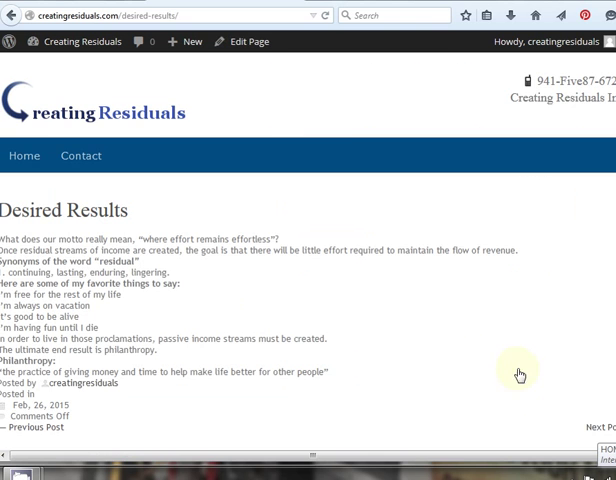
{"action": "mouse_move", "coordinate": [174, 41]}
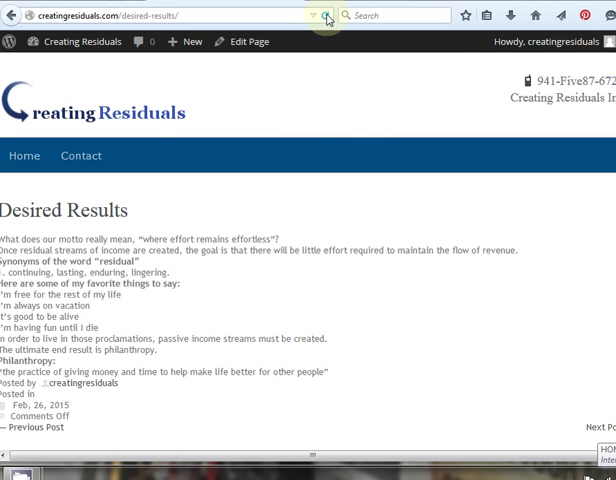
{"action": "left_click", "coordinate": [329, 15]}
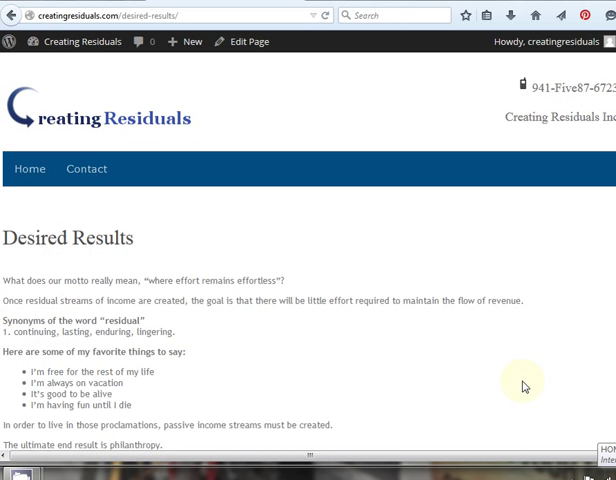
{"action": "scroll", "scroll_direction": "down", "scroll_amount": 3}
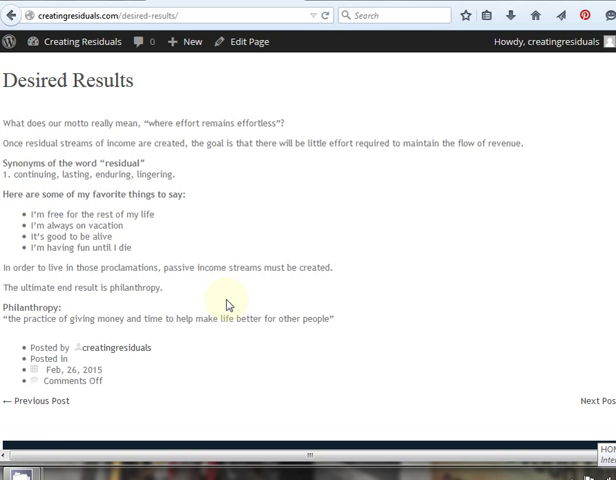
{"action": "scroll", "scroll_direction": "up", "scroll_amount": 3}
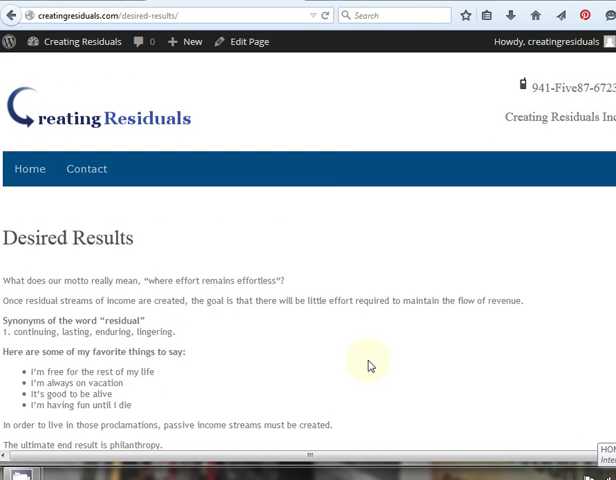